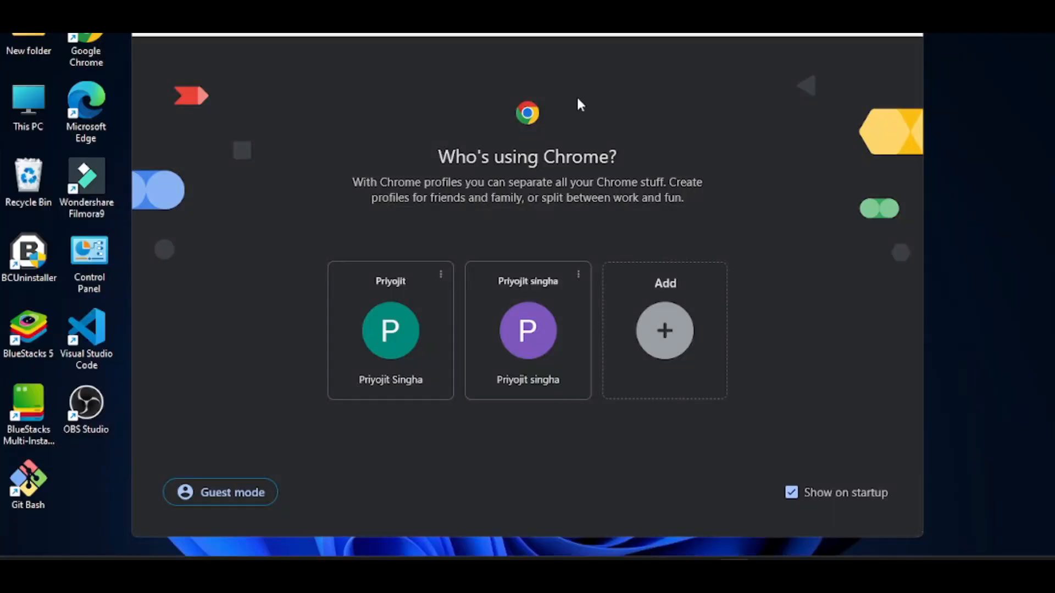
- Search 'ubuntu download' and save the Ubuntu 24.04 LTS desktop ISO to New Volume (D:)
{"action": "left_click", "coordinate": [390, 330]}
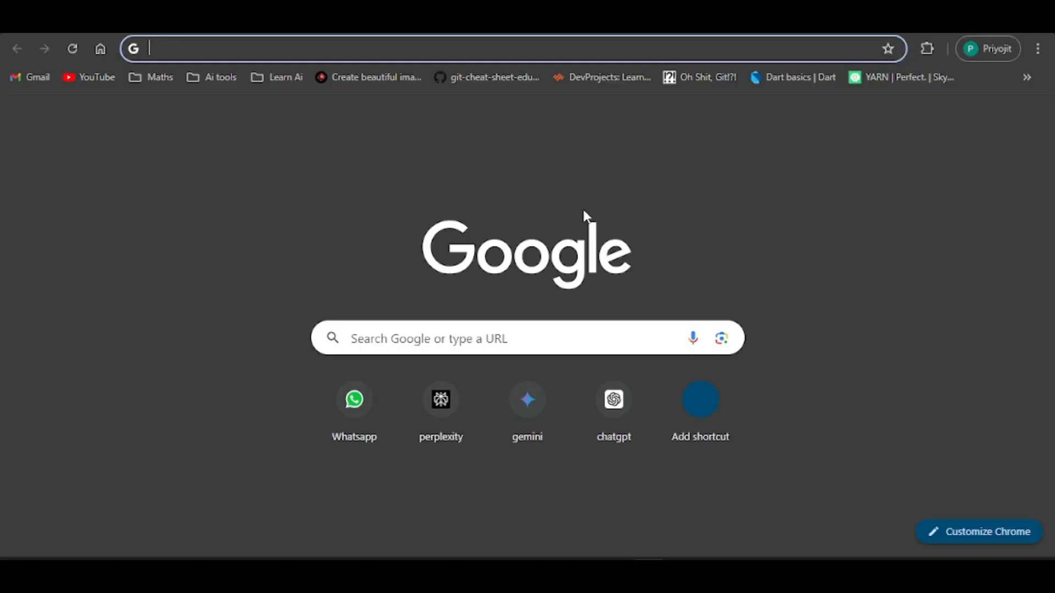
{"action": "type", "text": "ubuntu download"}
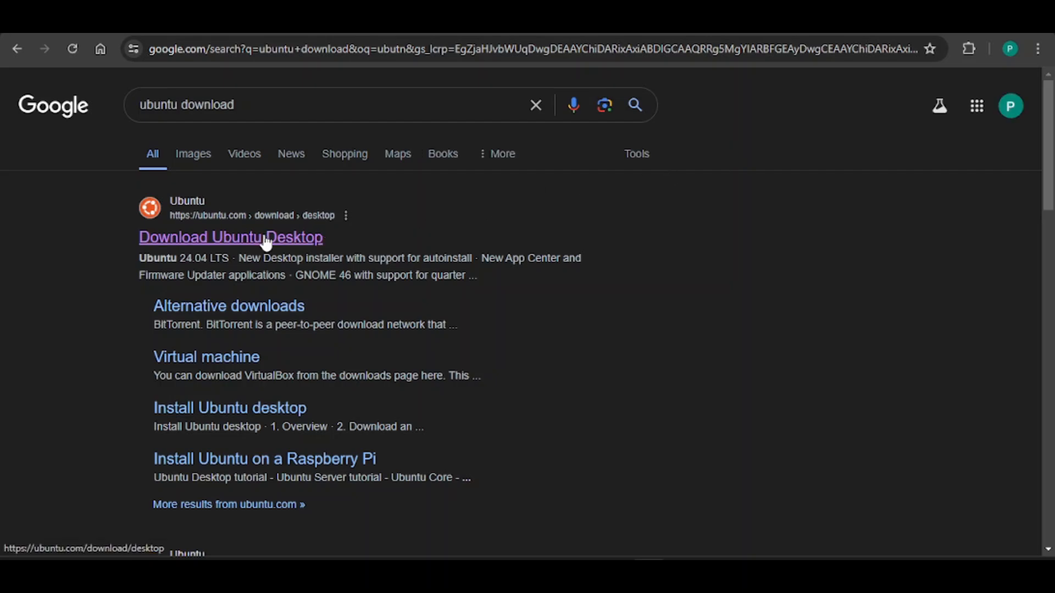
{"action": "left_click", "coordinate": [230, 237]}
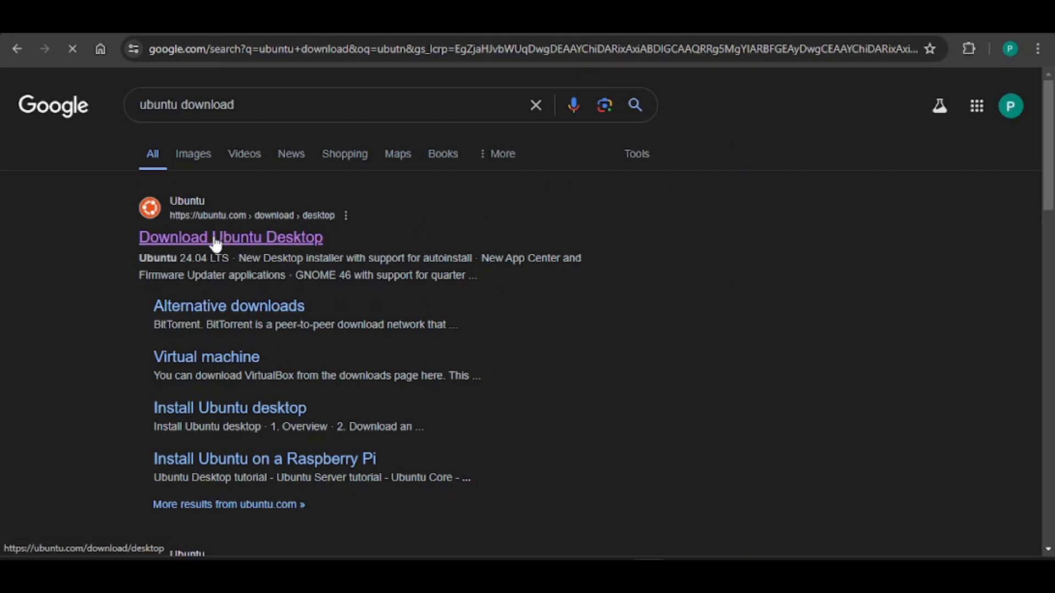
{"action": "left_click", "coordinate": [230, 237]}
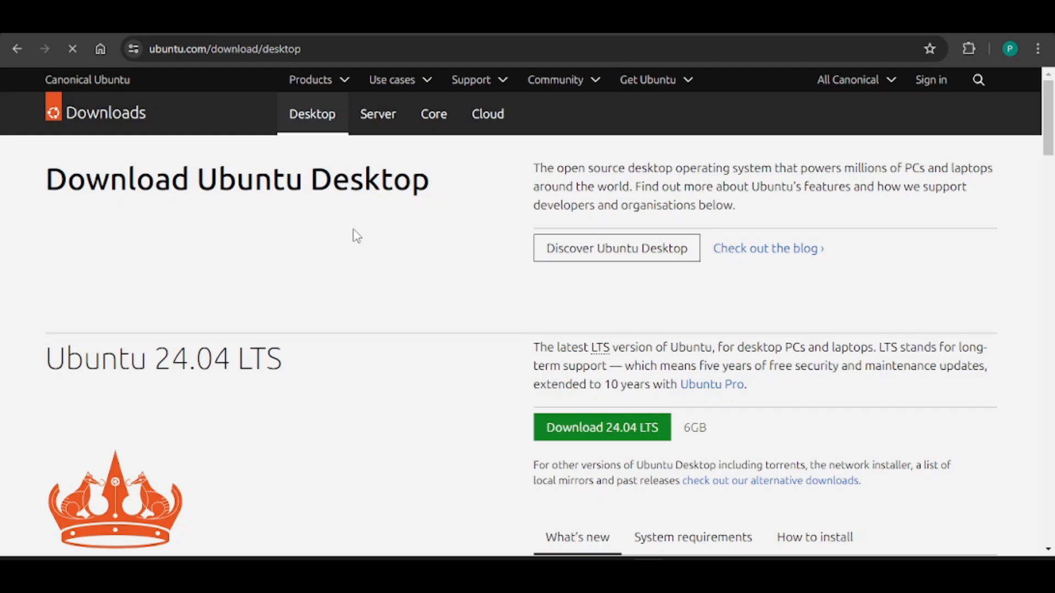
{"action": "mouse_move", "coordinate": [602, 428]}
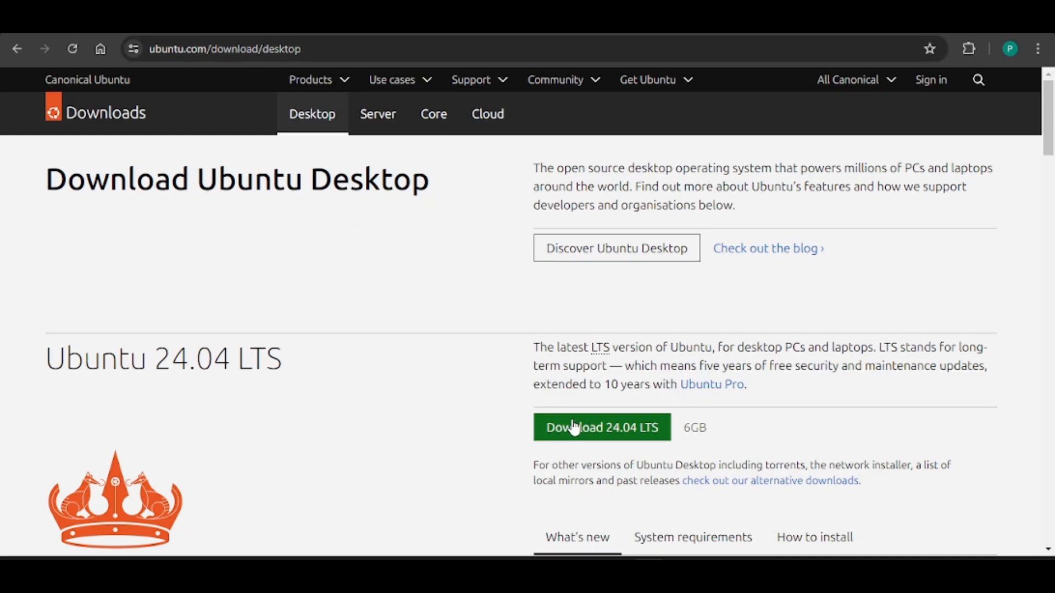
{"action": "left_click", "coordinate": [600, 428]}
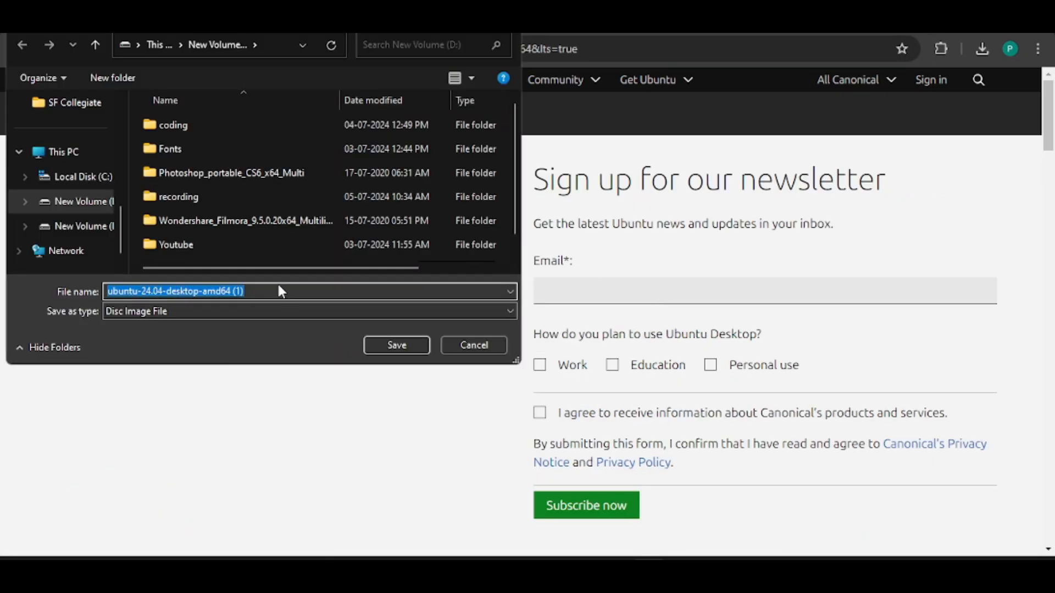
{"action": "mouse_move", "coordinate": [407, 330]}
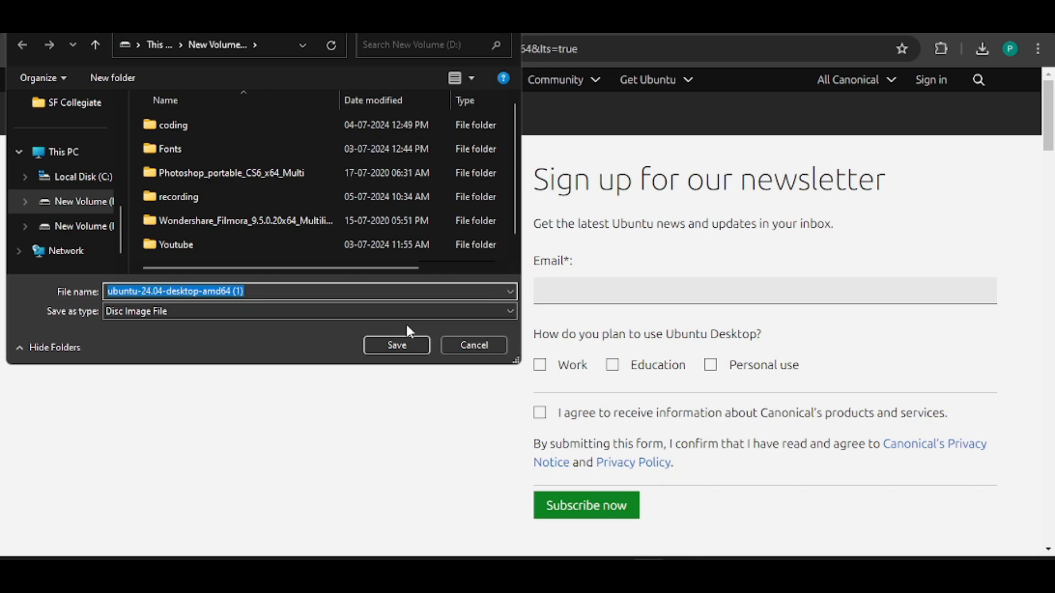
{"action": "left_click", "coordinate": [396, 344]}
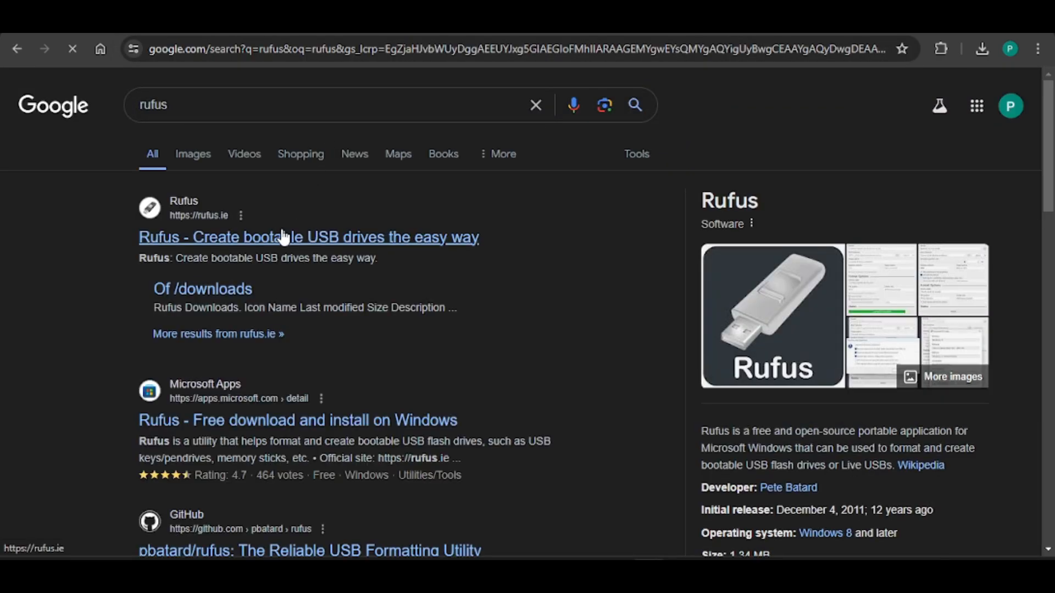
- Get rufus-4.5.exe from rufus.ie and run it from drive D:
{"action": "left_click", "coordinate": [308, 236]}
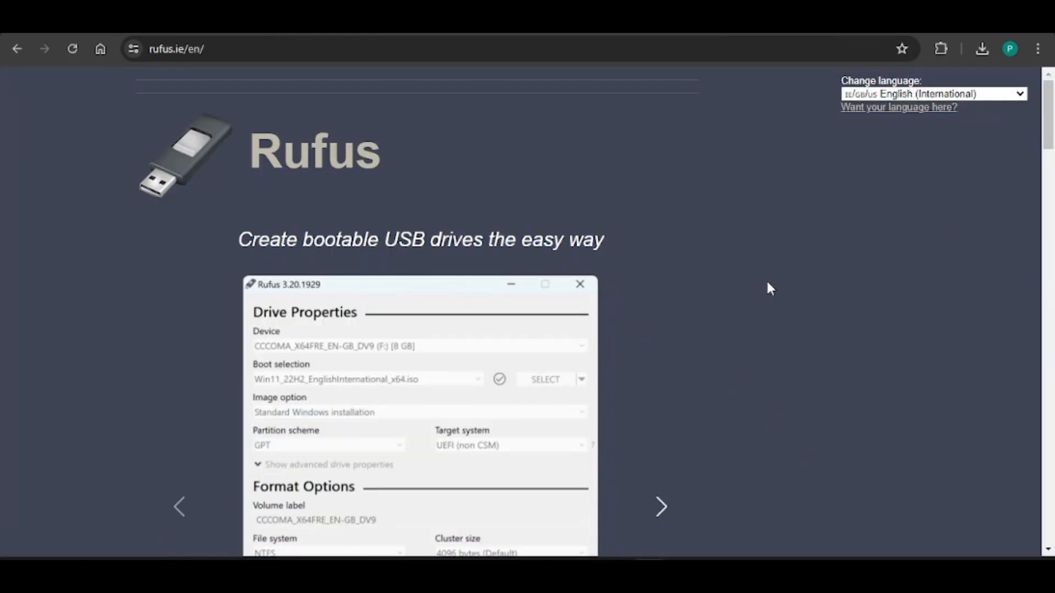
{"action": "scroll", "scroll_direction": "down", "scroll_amount": 3}
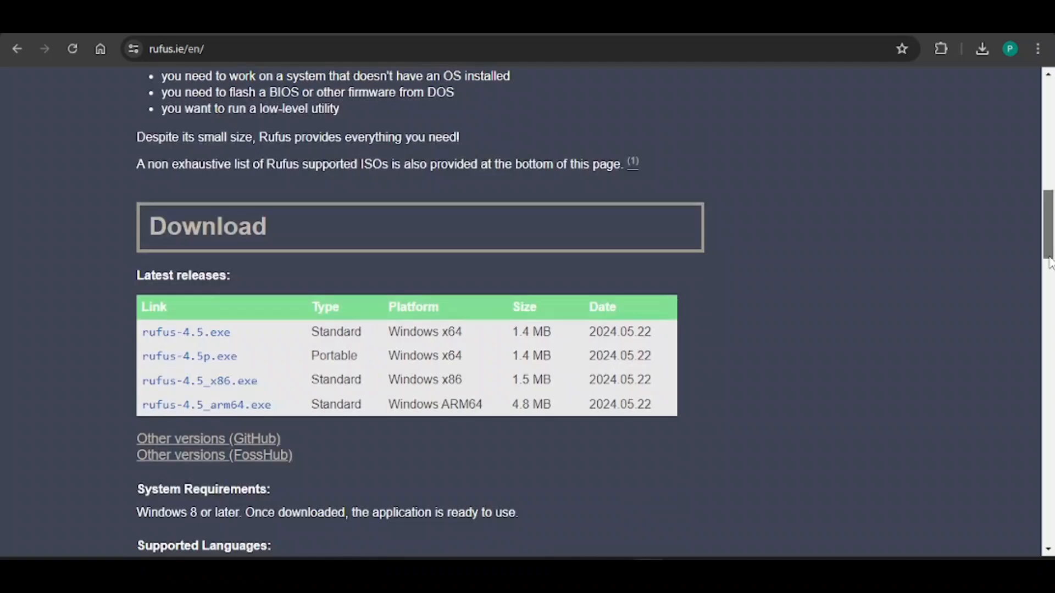
{"action": "mouse_move", "coordinate": [186, 332]}
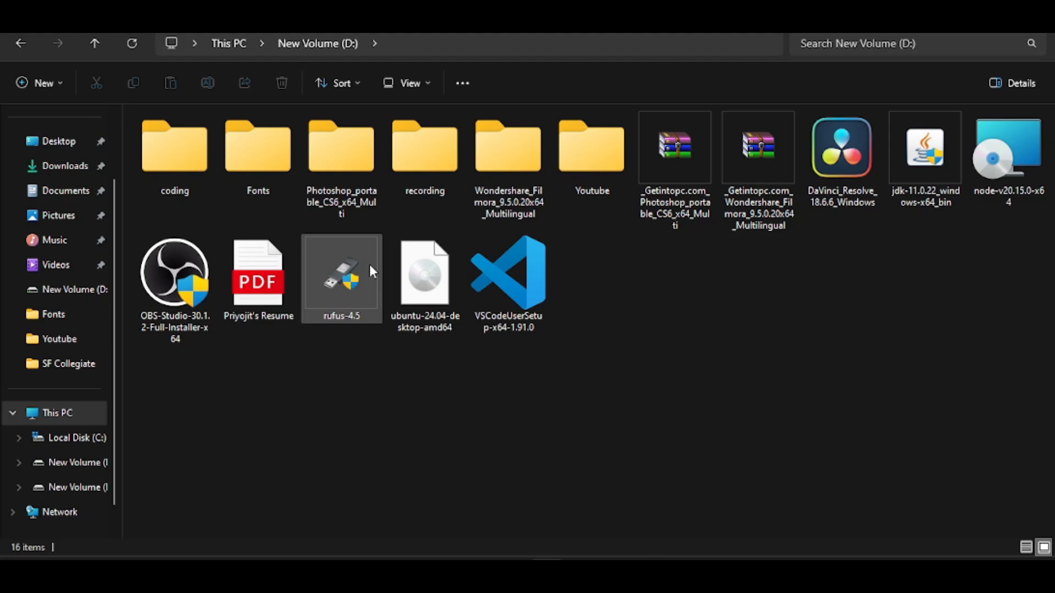
{"action": "left_click", "coordinate": [341, 275]}
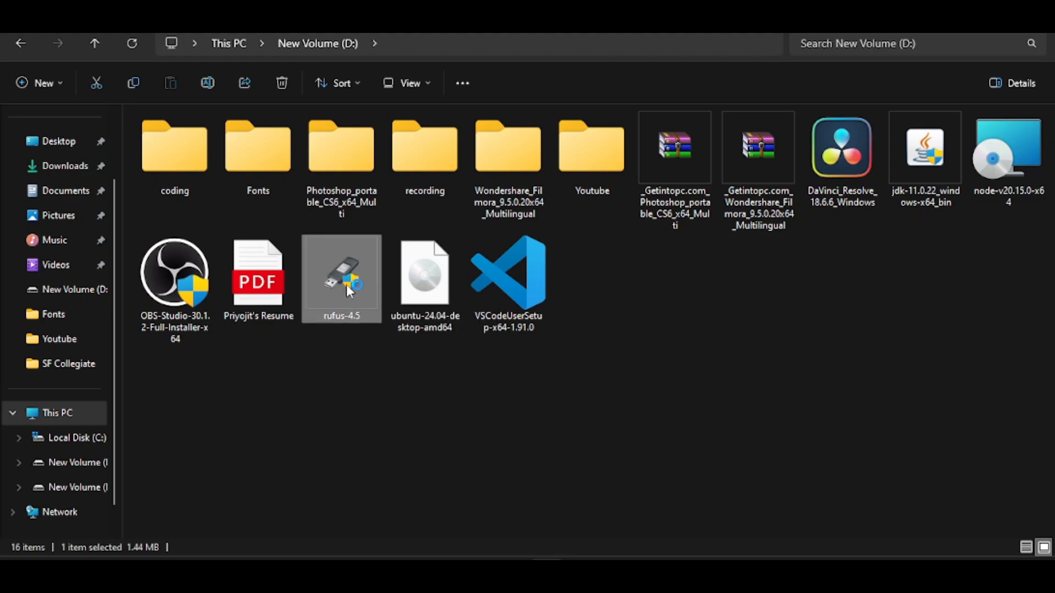
{"action": "double_click", "coordinate": [341, 273]}
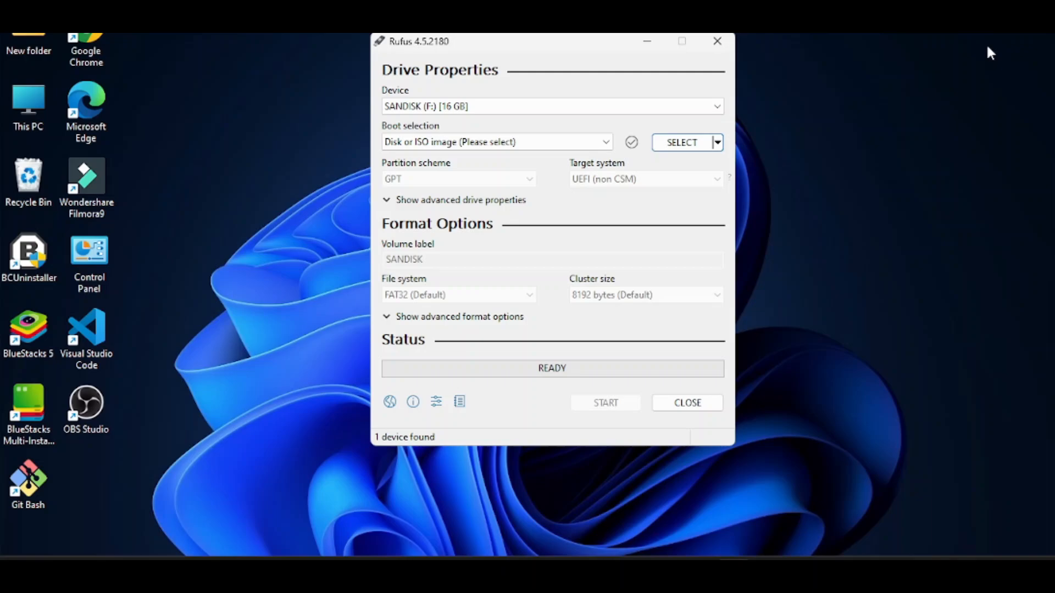
{"action": "mouse_move", "coordinate": [554, 442]}
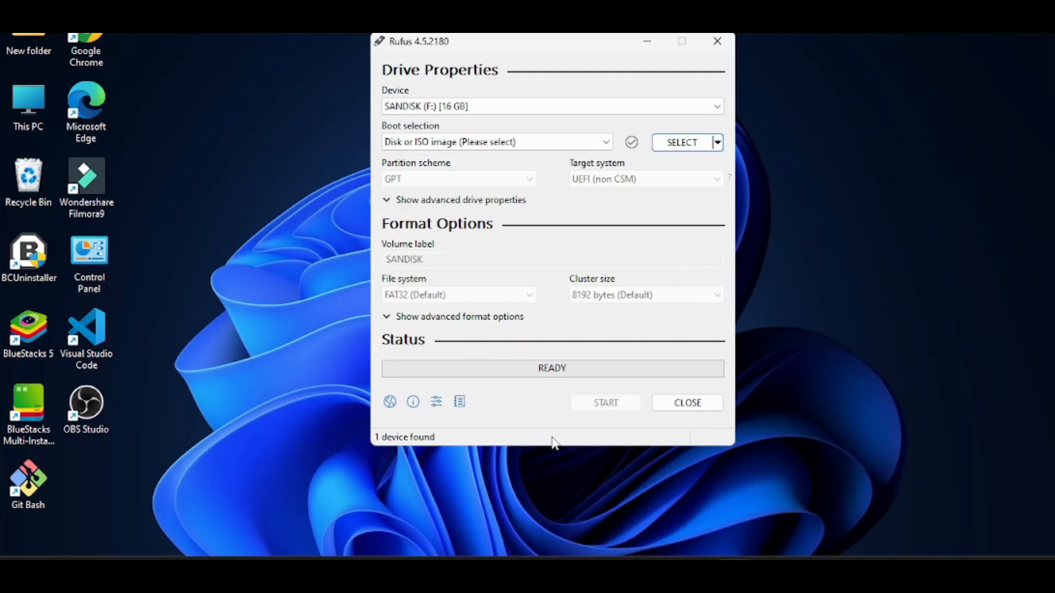
{"action": "mouse_move", "coordinate": [520, 124]}
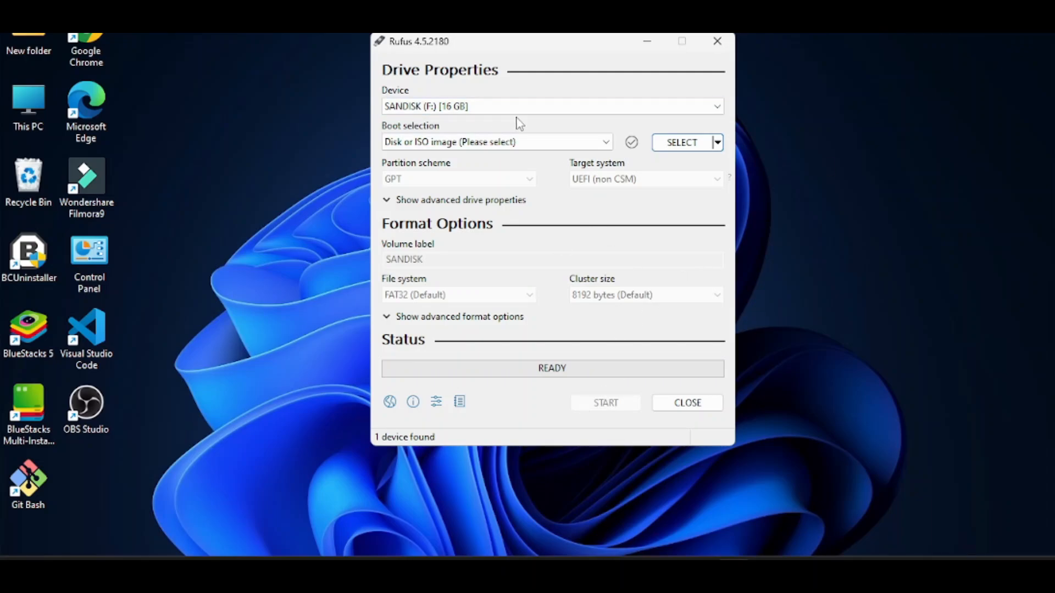
{"action": "mouse_move", "coordinate": [681, 141]}
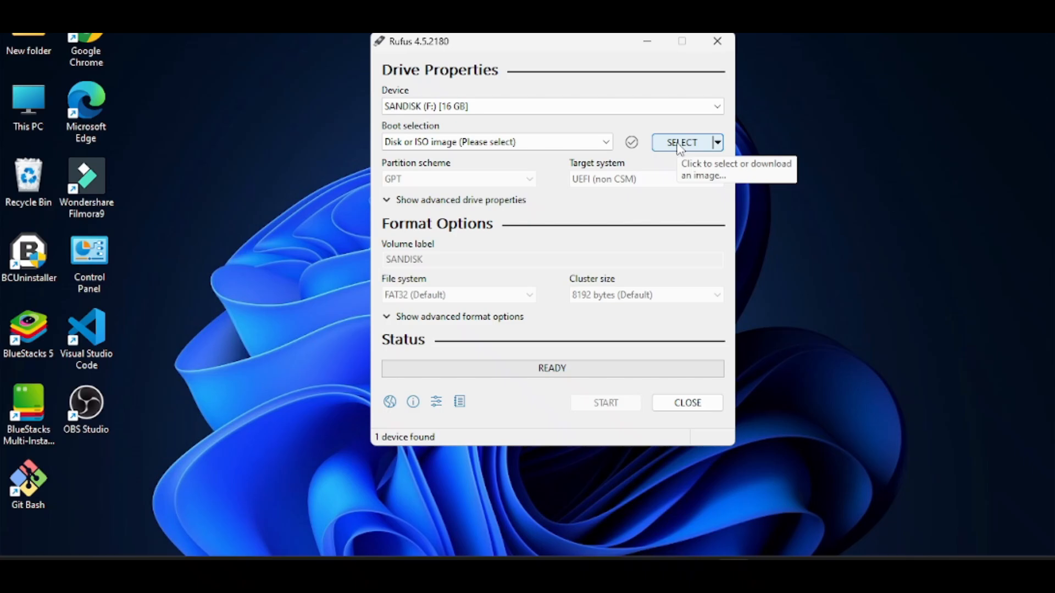
{"action": "mouse_move", "coordinate": [753, 403]}
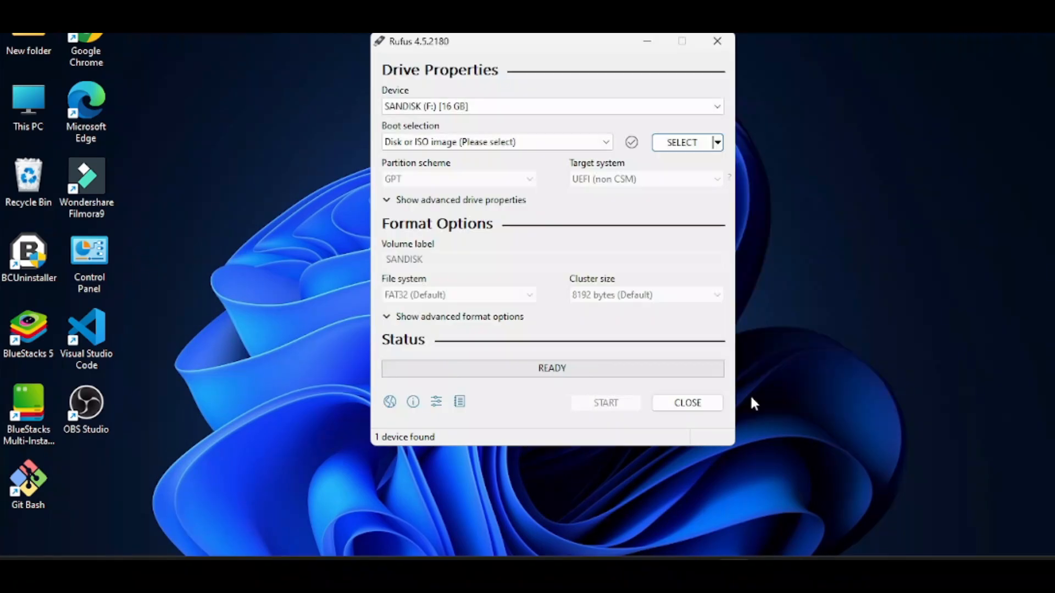
- Write the Ubuntu ISO to the SanDisk drive in ISO Image mode, then open Manage from This PC
{"action": "left_click", "coordinate": [680, 142]}
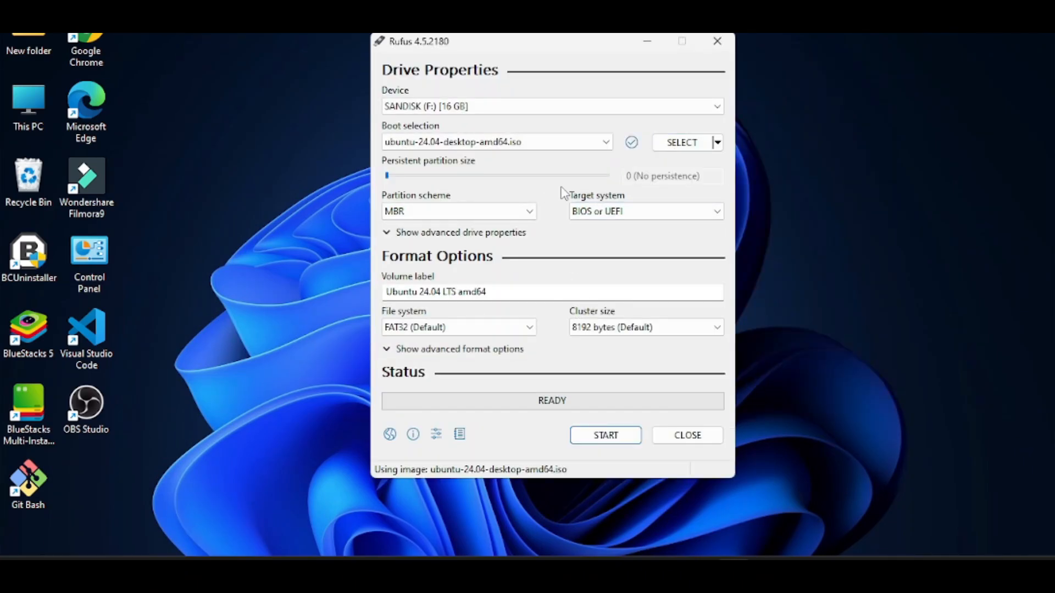
{"action": "left_click", "coordinate": [604, 435]}
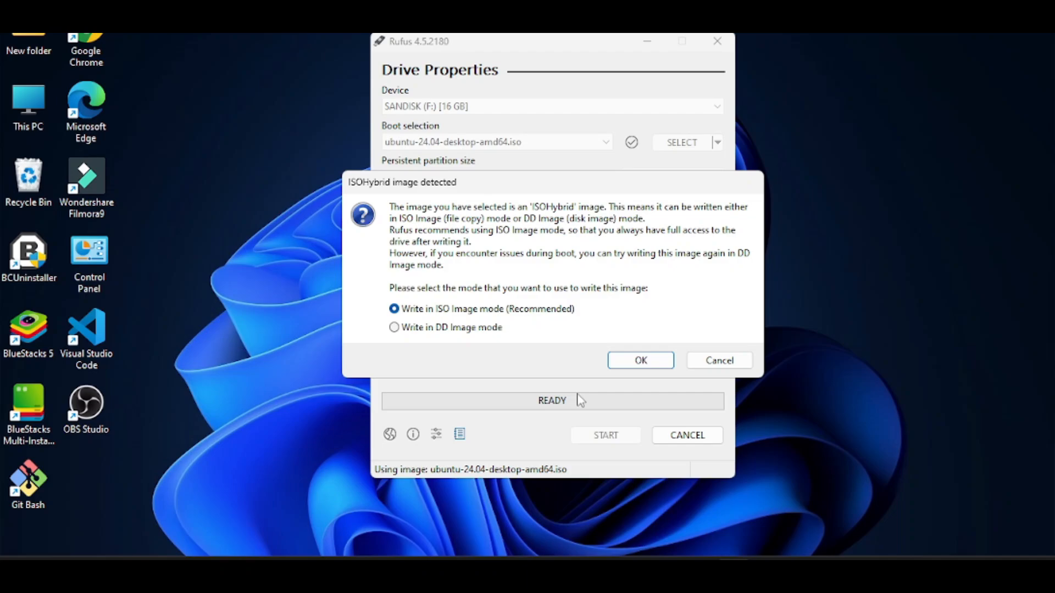
{"action": "left_click", "coordinate": [639, 360]}
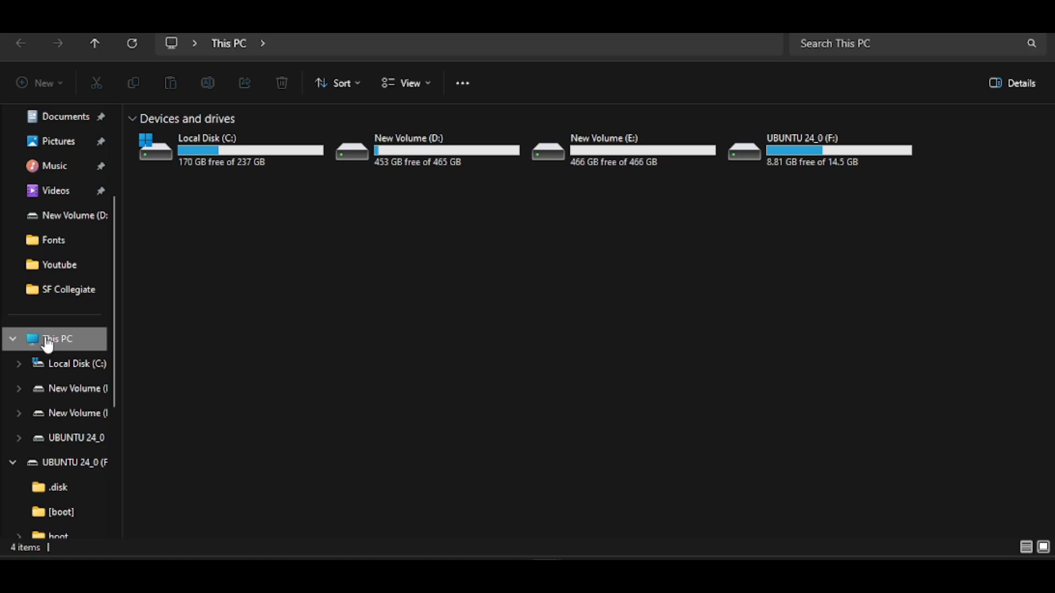
{"action": "right_click", "coordinate": [55, 338]}
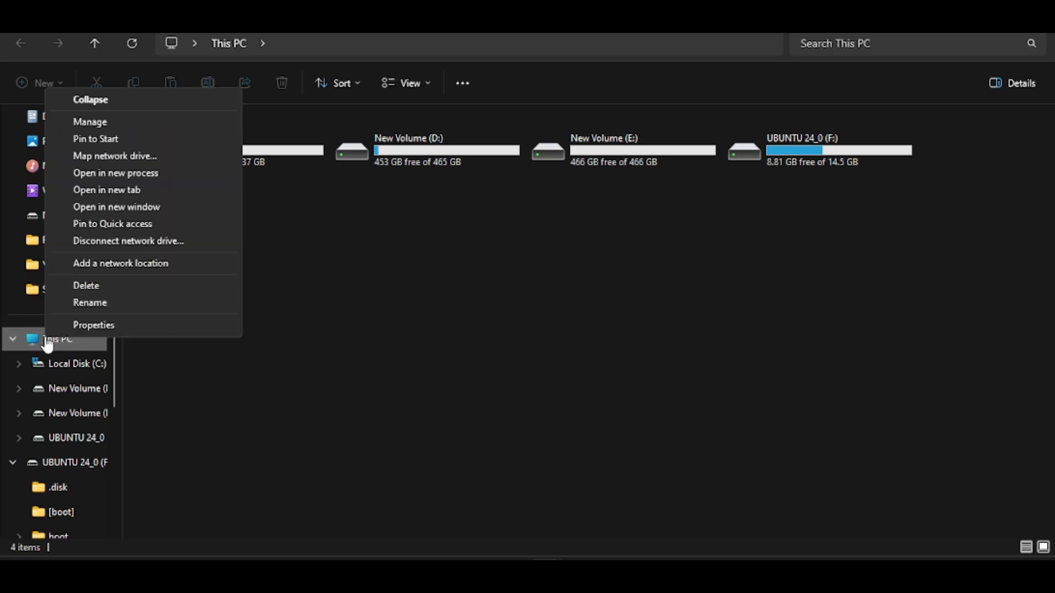
{"action": "mouse_move", "coordinate": [117, 128]}
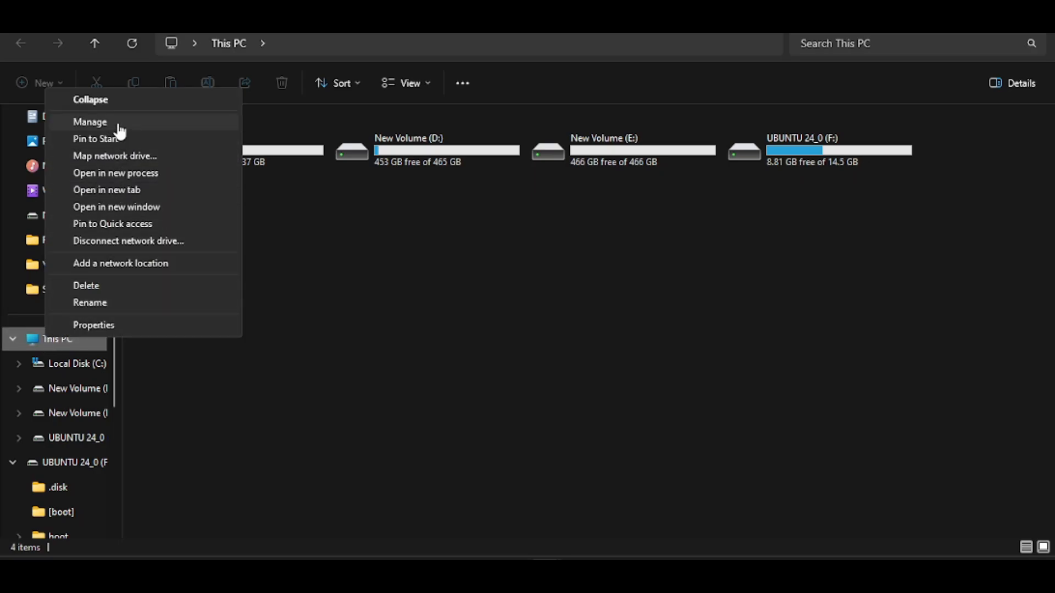
{"action": "left_click", "coordinate": [89, 122]}
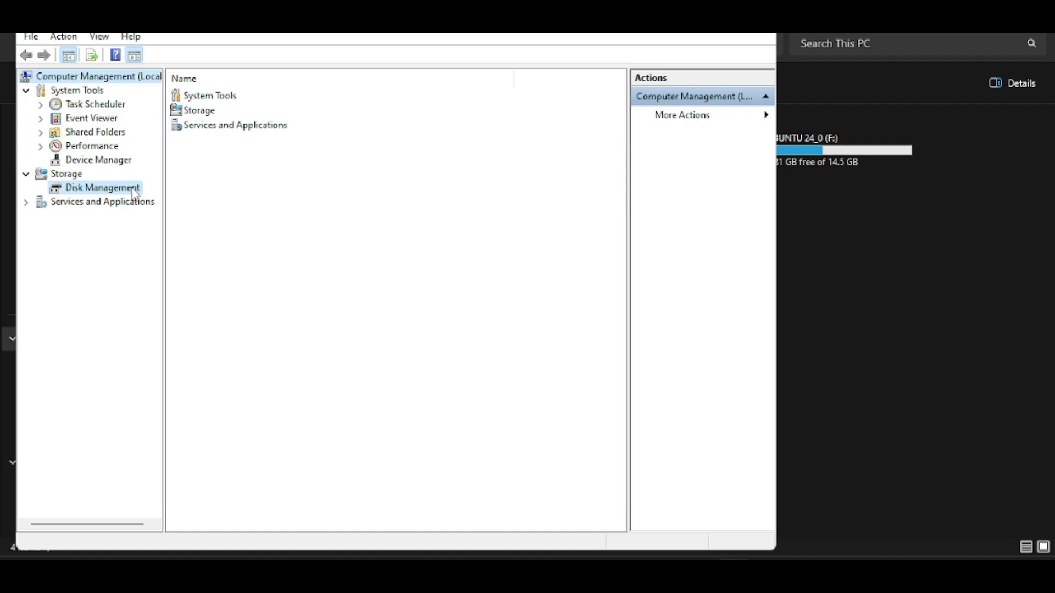
- In Disk Management, shrink volume C: by 118000 MB
{"action": "left_click", "coordinate": [102, 187]}
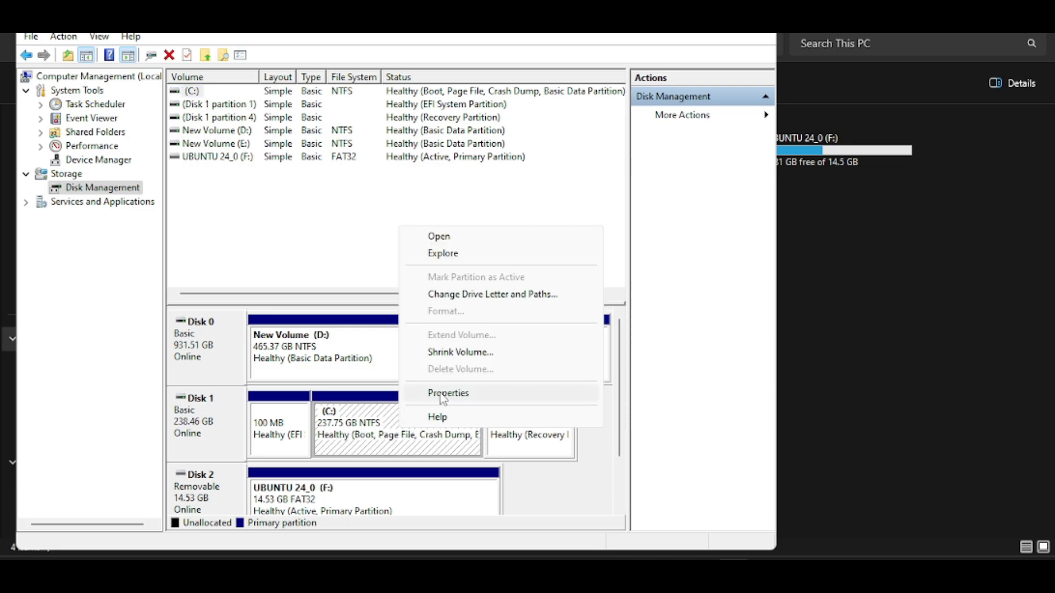
{"action": "left_click", "coordinate": [461, 351]}
{"action": "type", "text": "118000"}
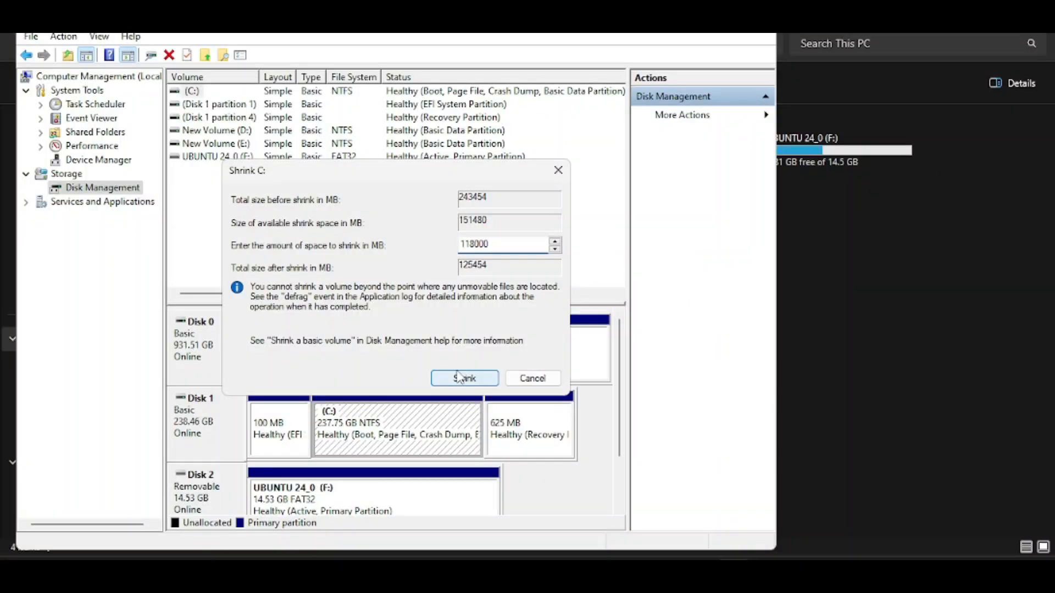
{"action": "left_click", "coordinate": [464, 378]}
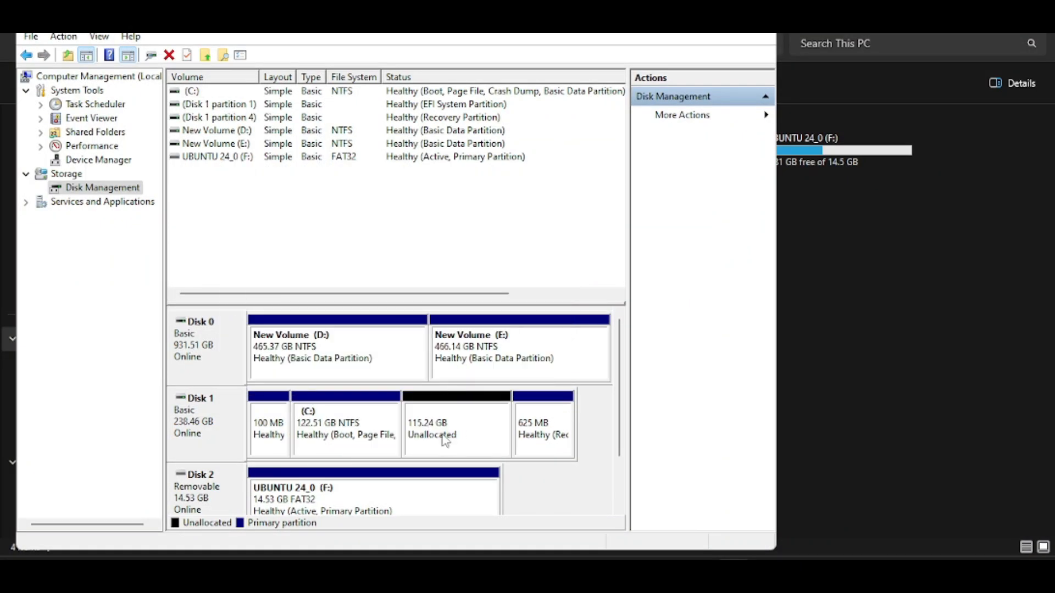